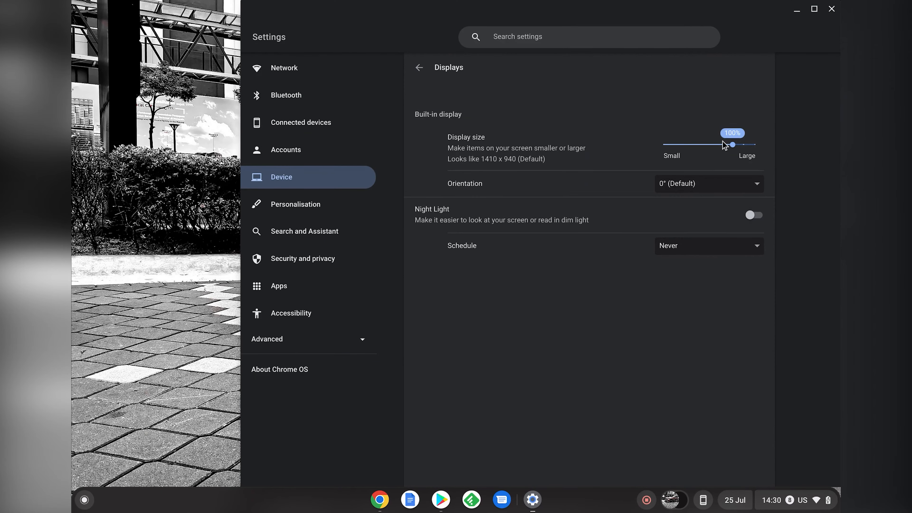
Drag the Display size slider down to Small (native resolution) and close Settings
drag(723, 145, 656, 130)
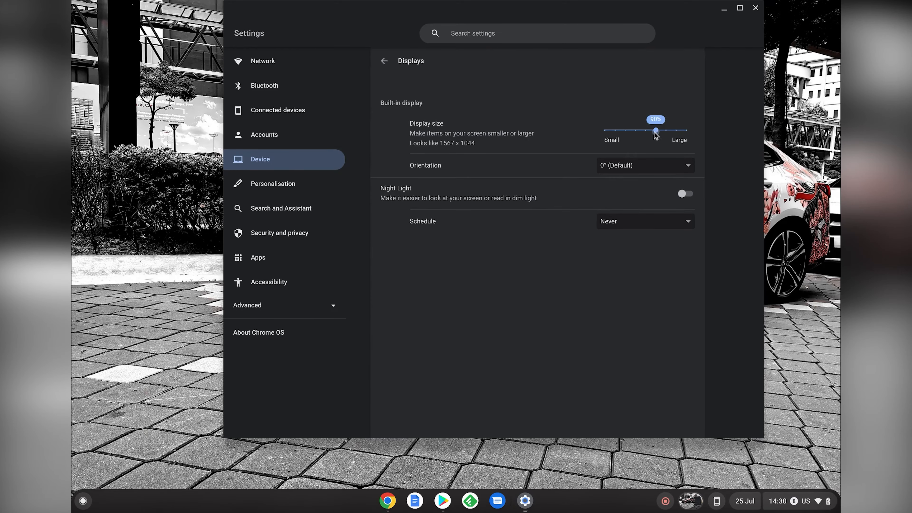
drag(655, 130, 572, 116)
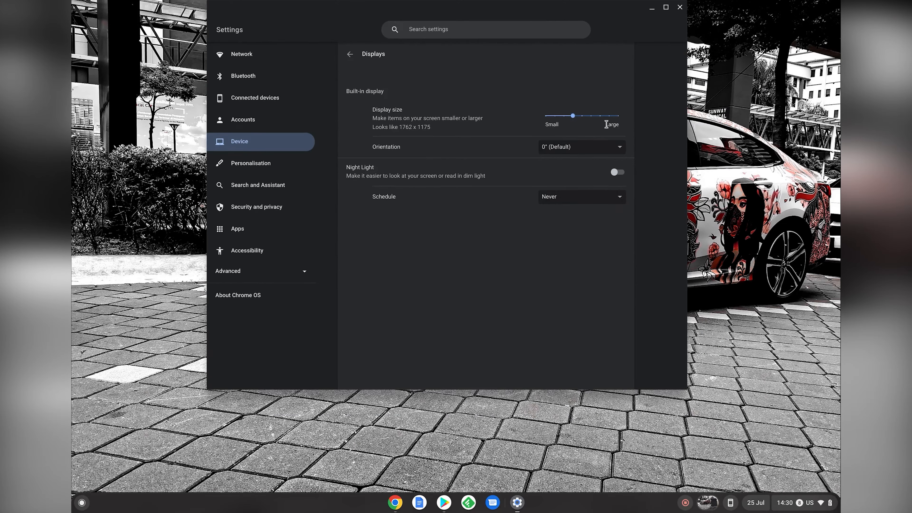
drag(573, 115, 532, 108)
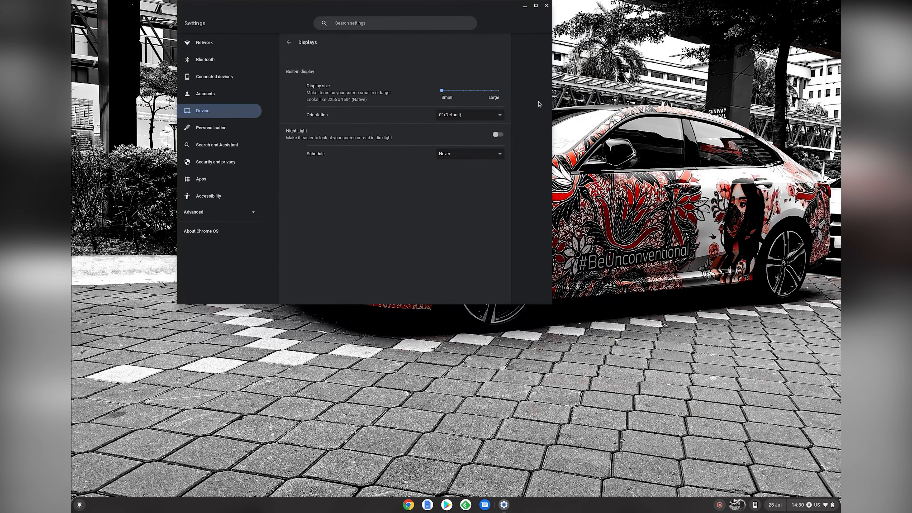
click(545, 5)
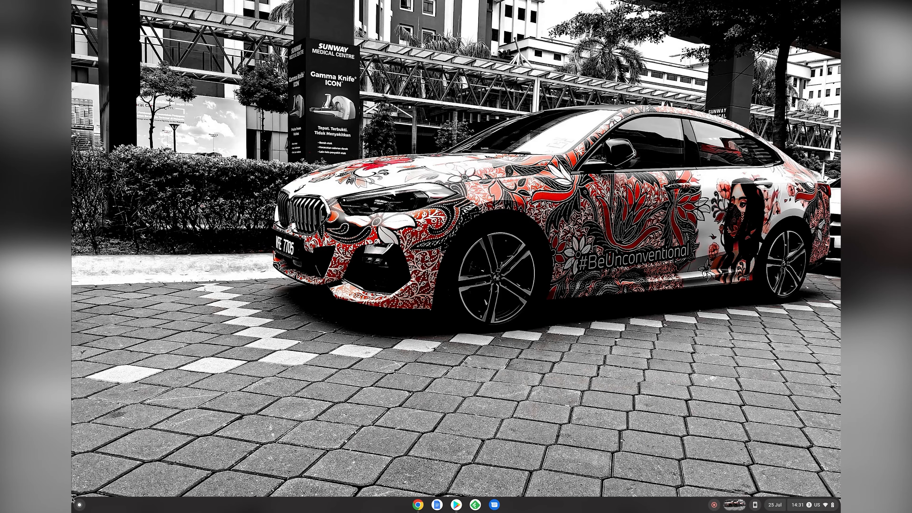
click(79, 504)
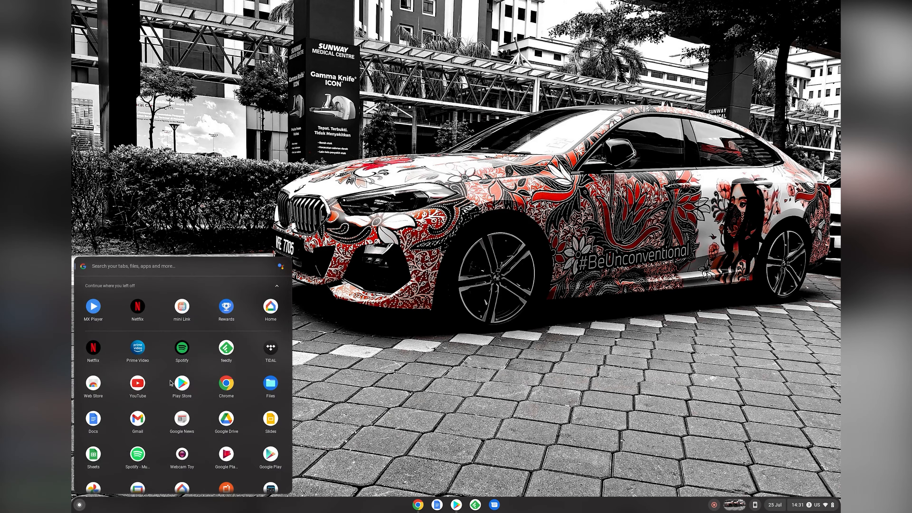
scroll(down, 3)
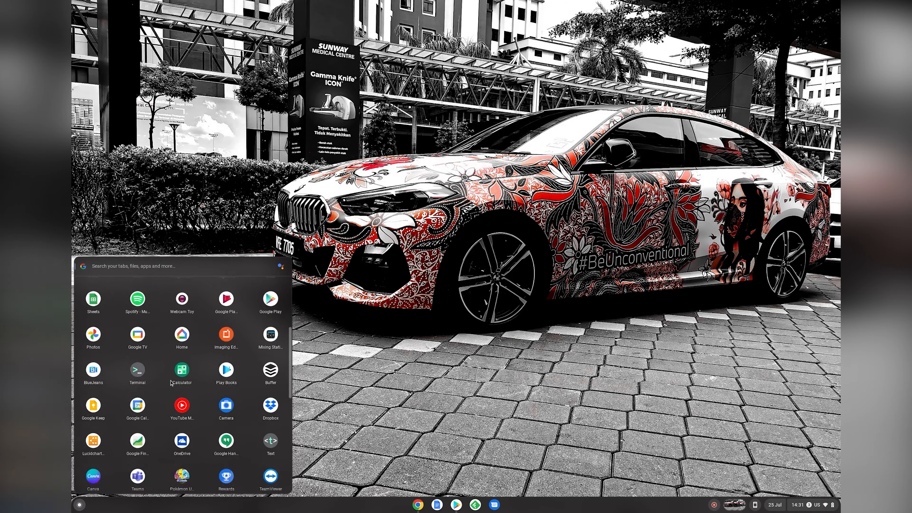
scroll(down, 3)
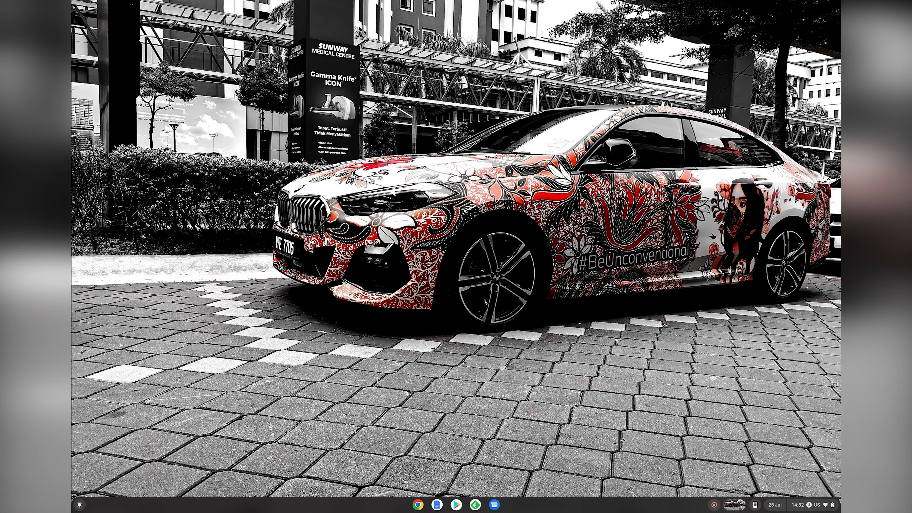
click(456, 504)
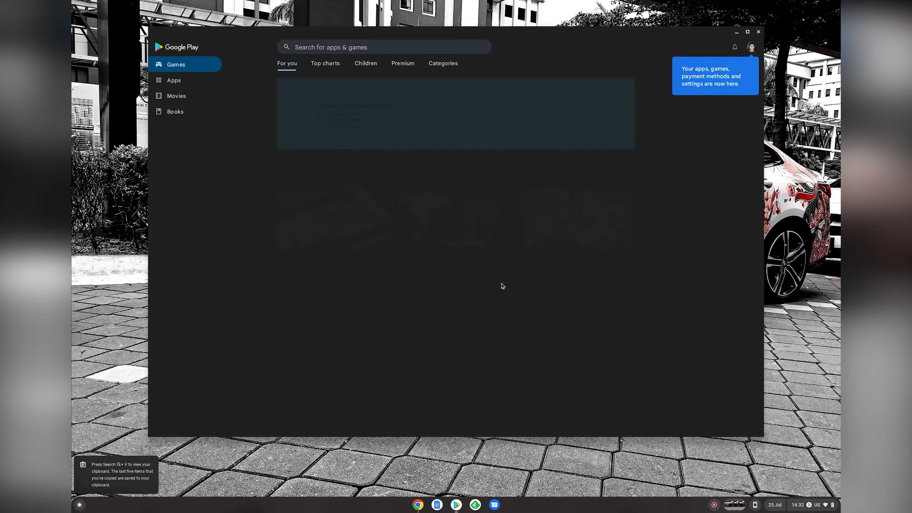
Search 'microsoft' and land on the Office welcome page at office.com in Chrome
text(microsoft)
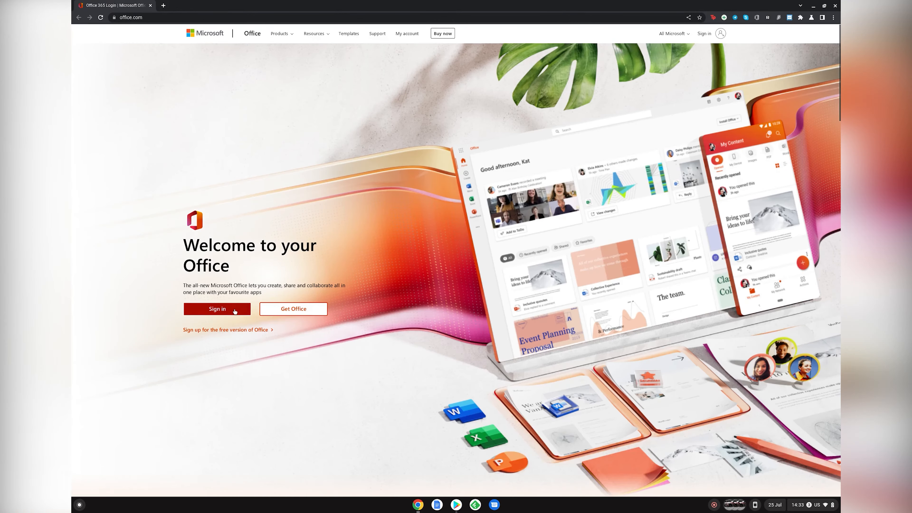
Sign in to Office, write 'Hello world' in a blank Word document, zoom in, and leave the browser
click(216, 308)
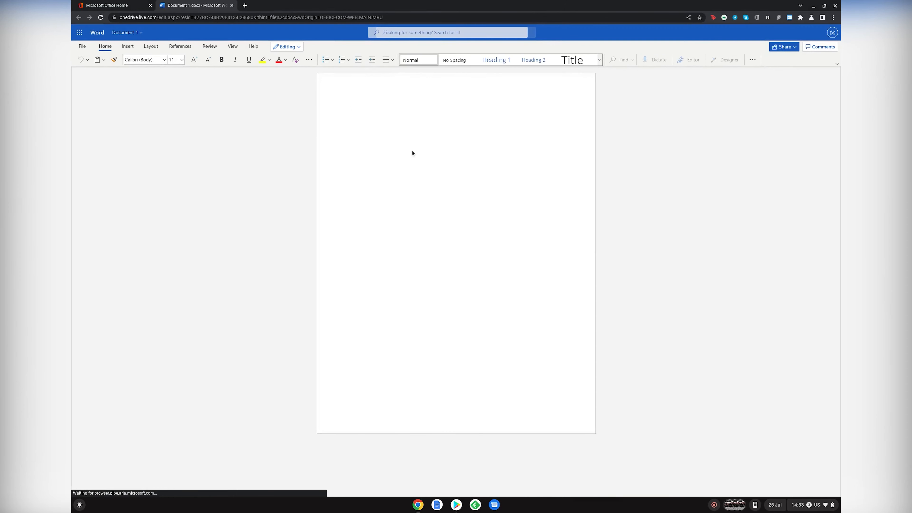
text(Hello wor)
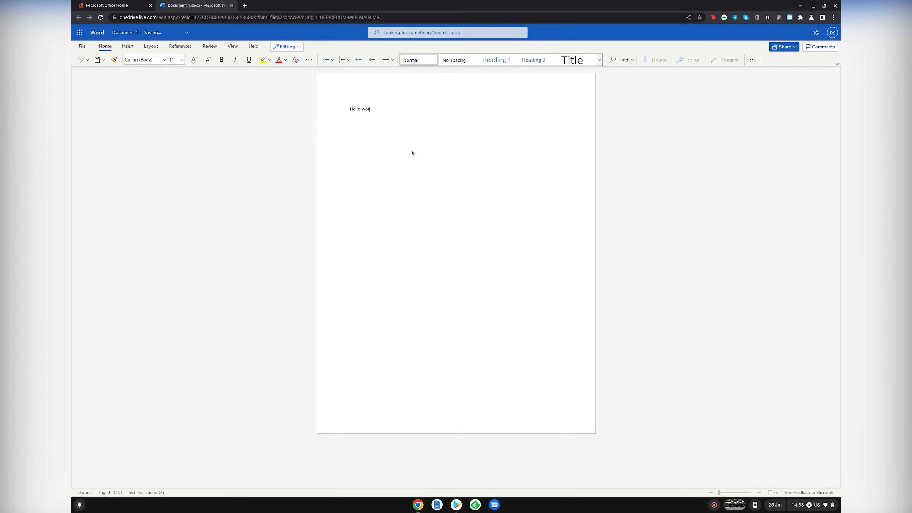
text(ld)
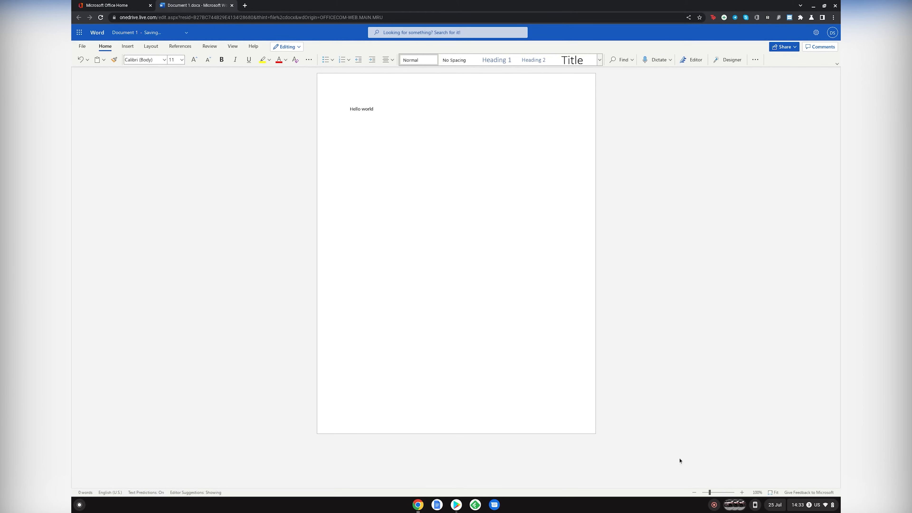
click(742, 492)
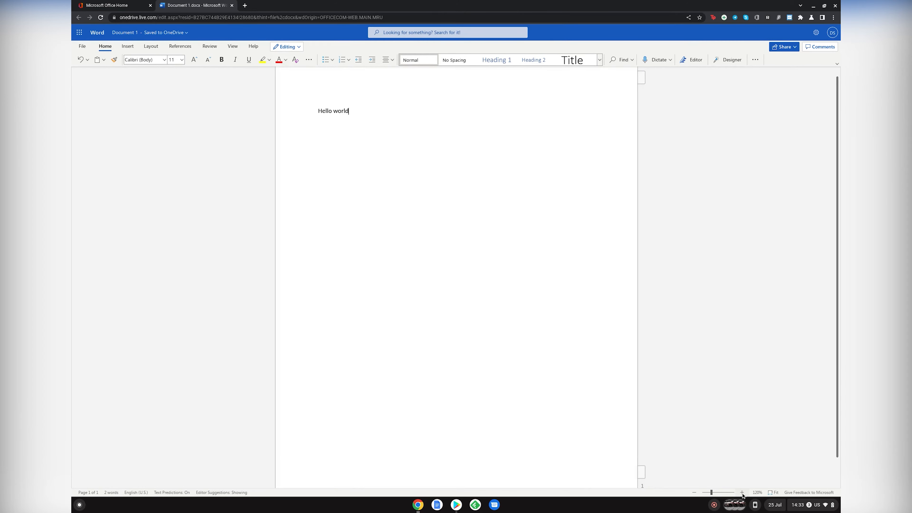
click(195, 6)
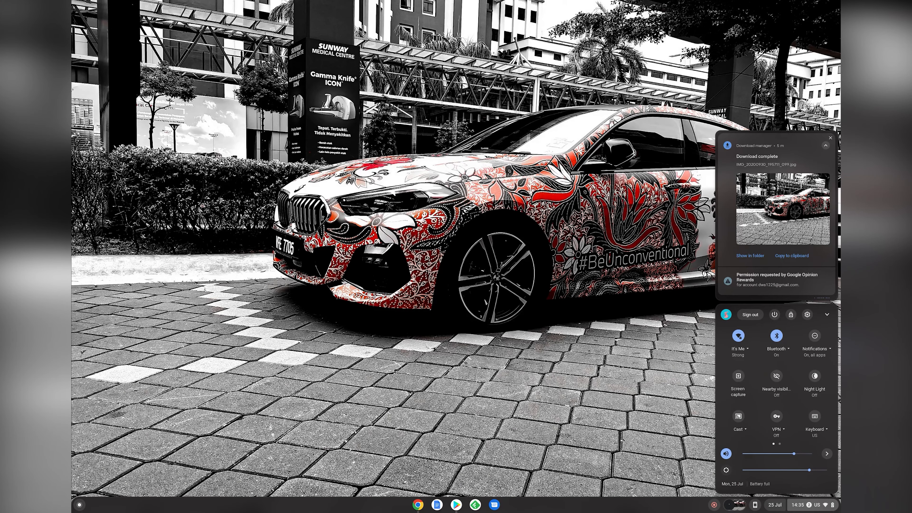
Clear notifications, open Phone Hub, enable the Galaxy phone's hotspot and open its recent Chrome tab
click(829, 137)
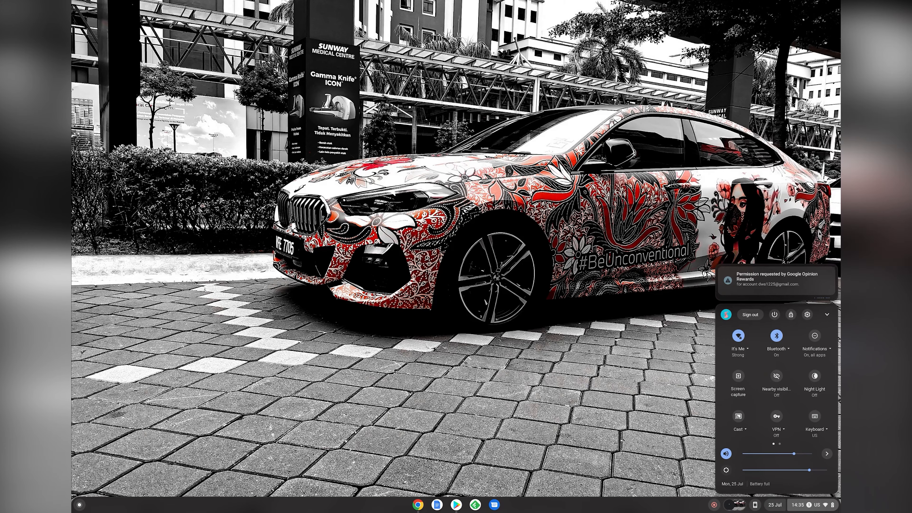
click(777, 281)
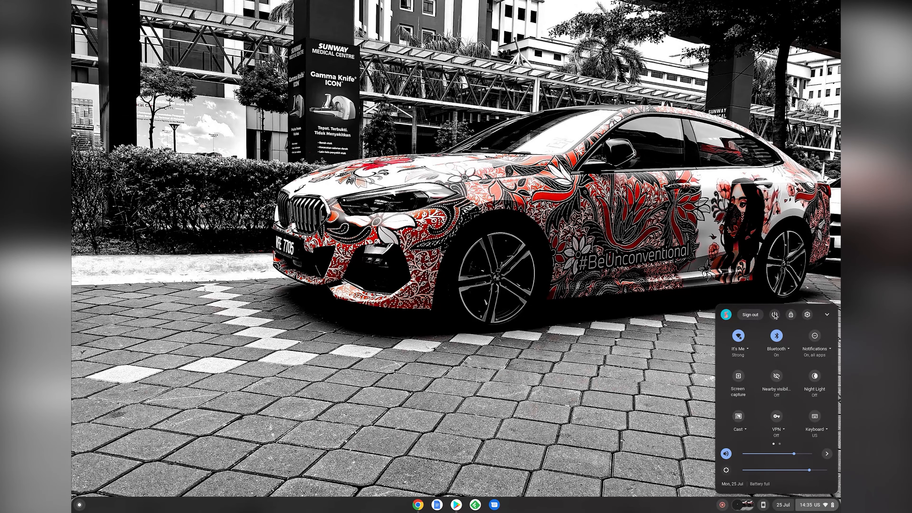
click(782, 504)
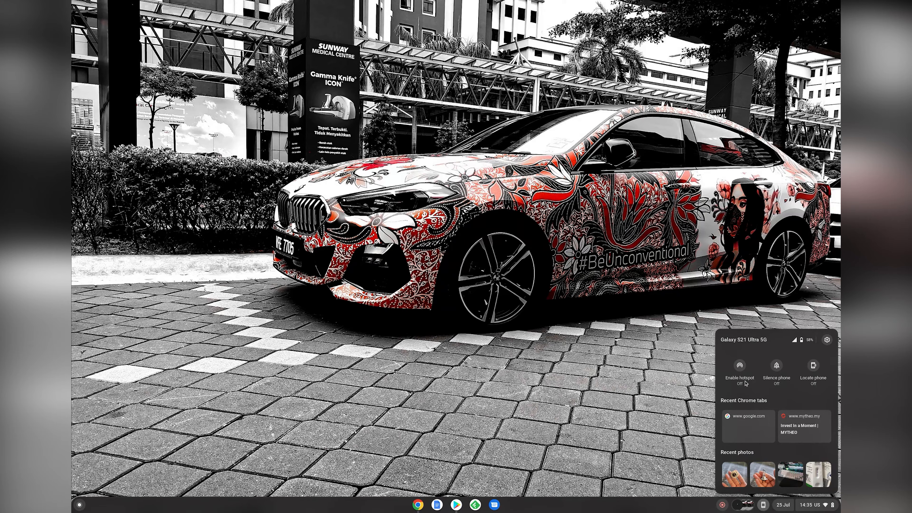
click(739, 367)
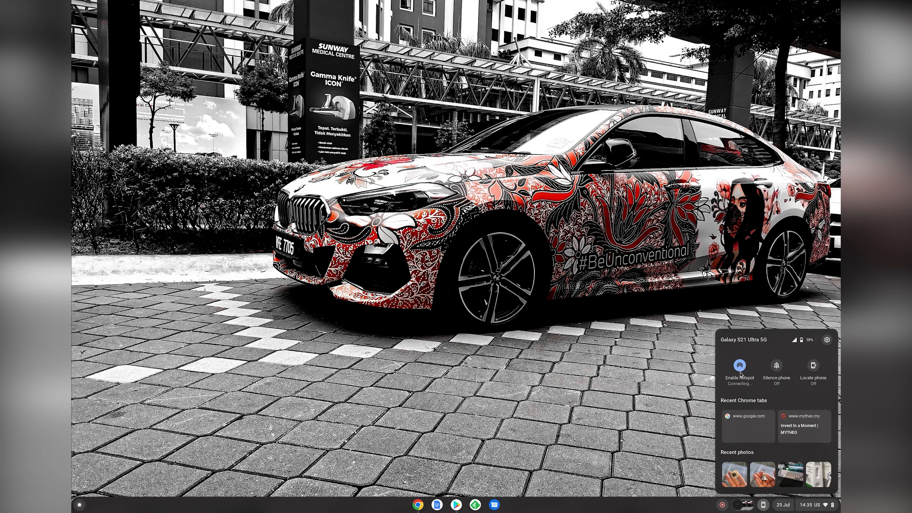
mouse_move(739, 365)
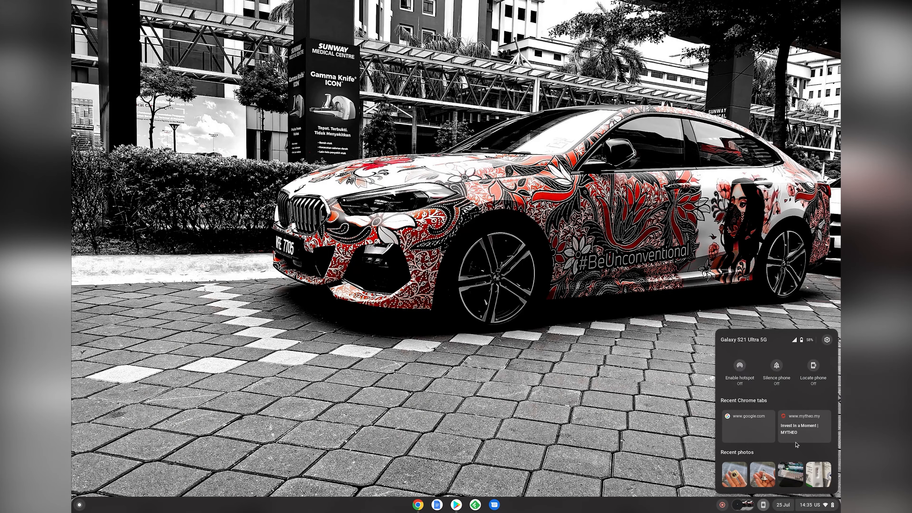
click(812, 366)
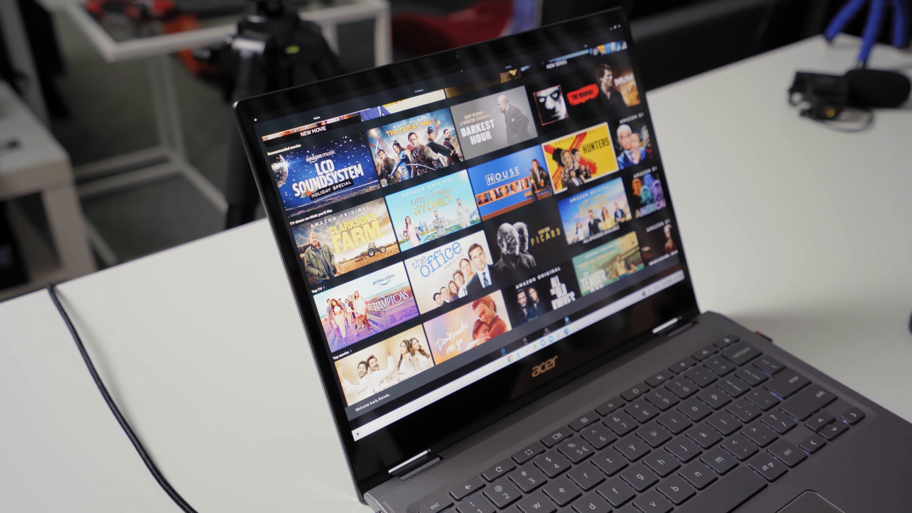
Show the launcher's full app grid from the shelf
scroll(down, 3)
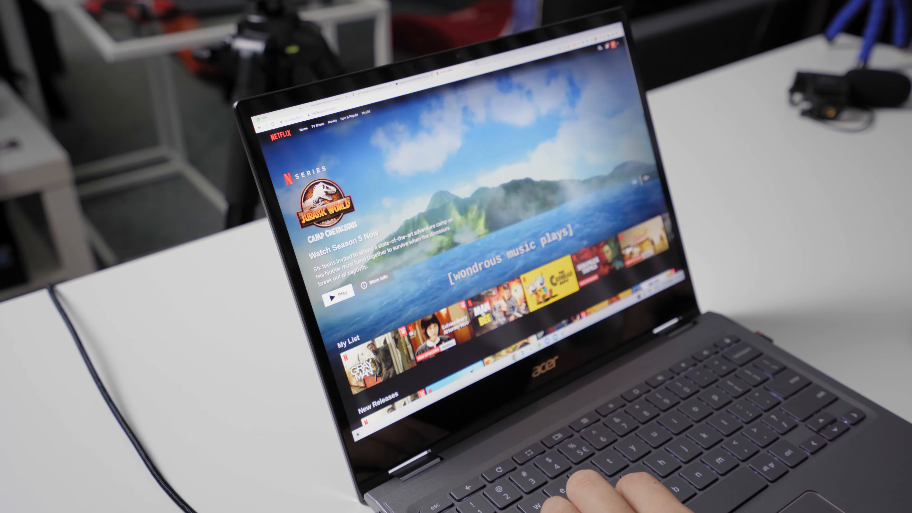
click(337, 293)
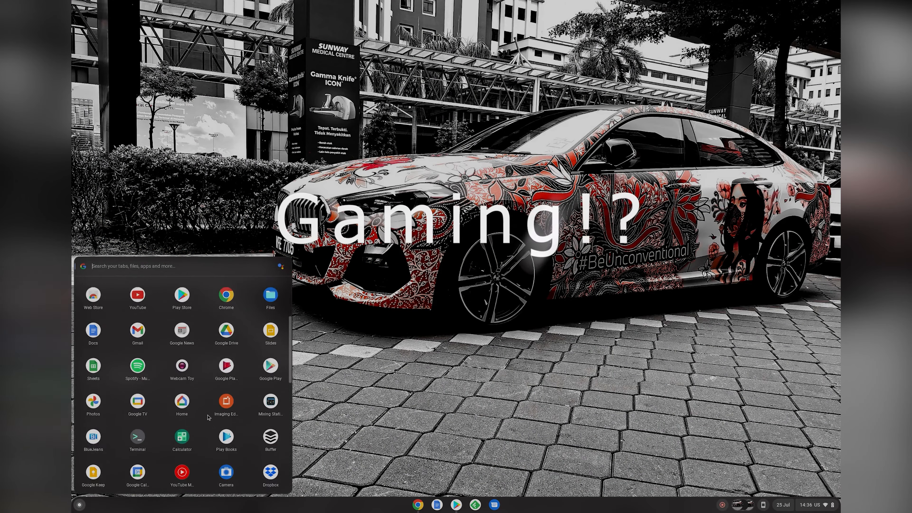
Launch Pokémon UNITE and allow its window to resize to fill the screen
scroll(down, 3)
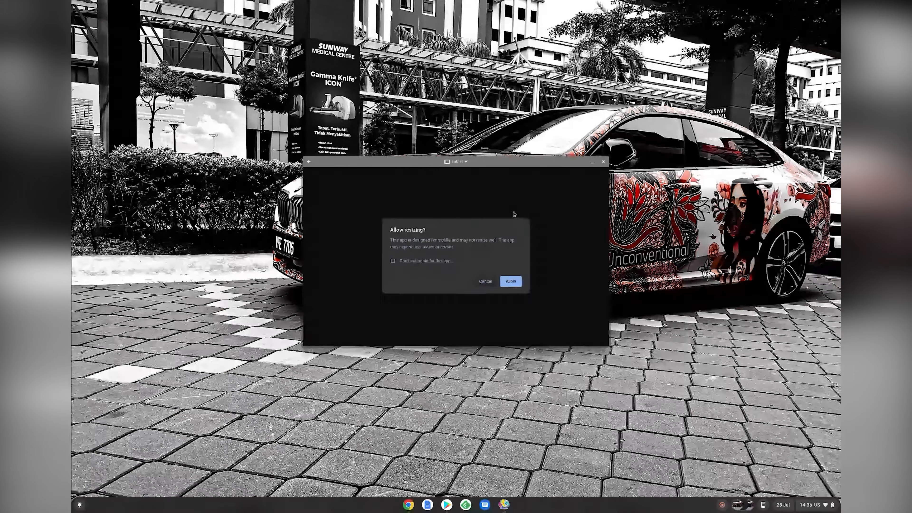
click(509, 281)
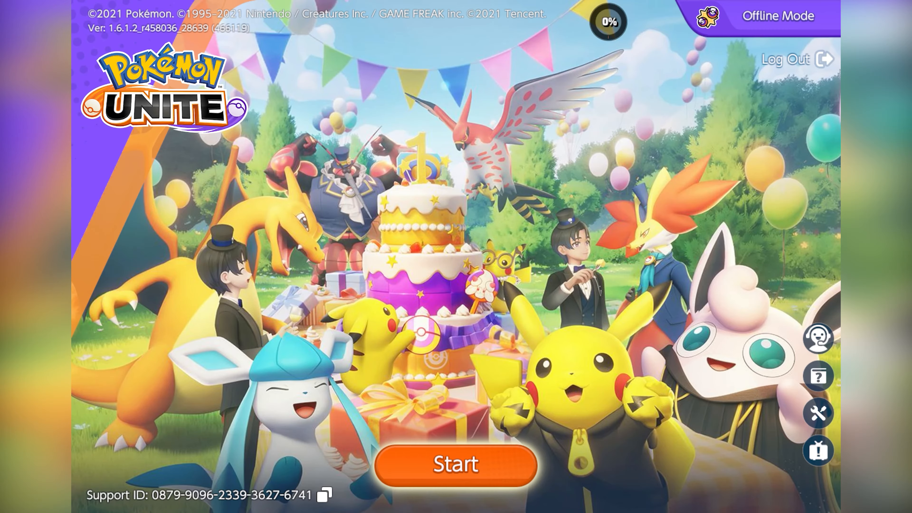
Start Pokémon UNITE, matchmake a standard battle via Battle Now, ready up and pick a Pokémon
click(455, 464)
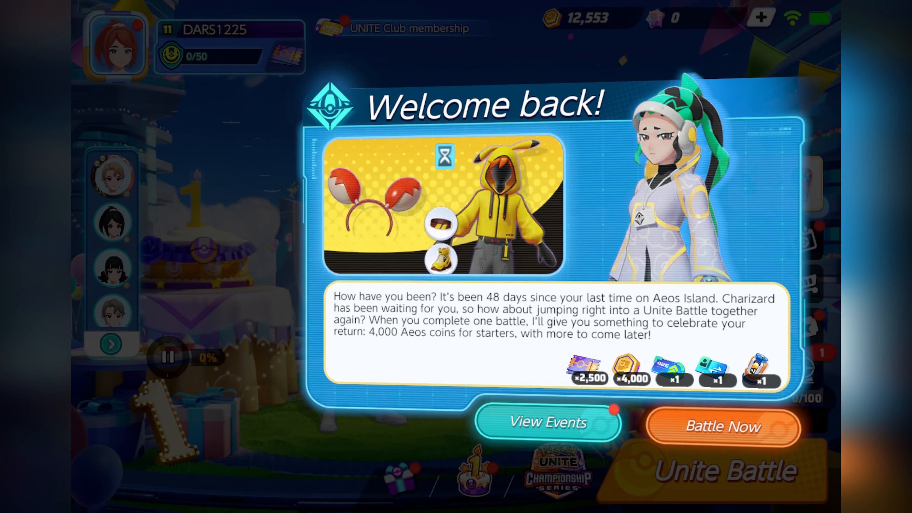
click(721, 428)
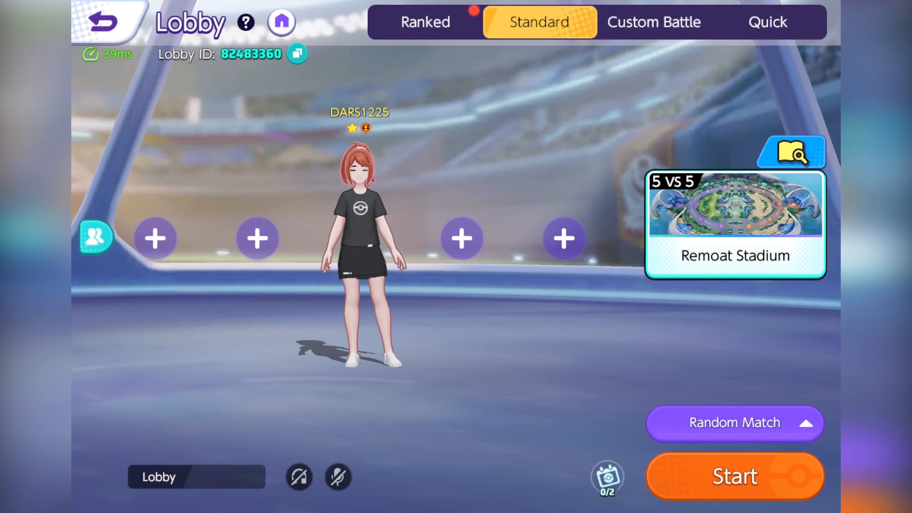
click(735, 476)
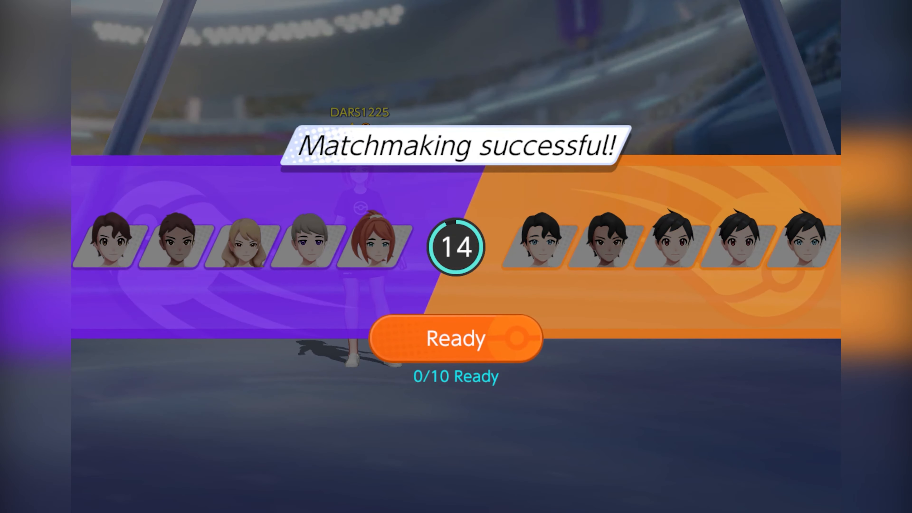
click(455, 338)
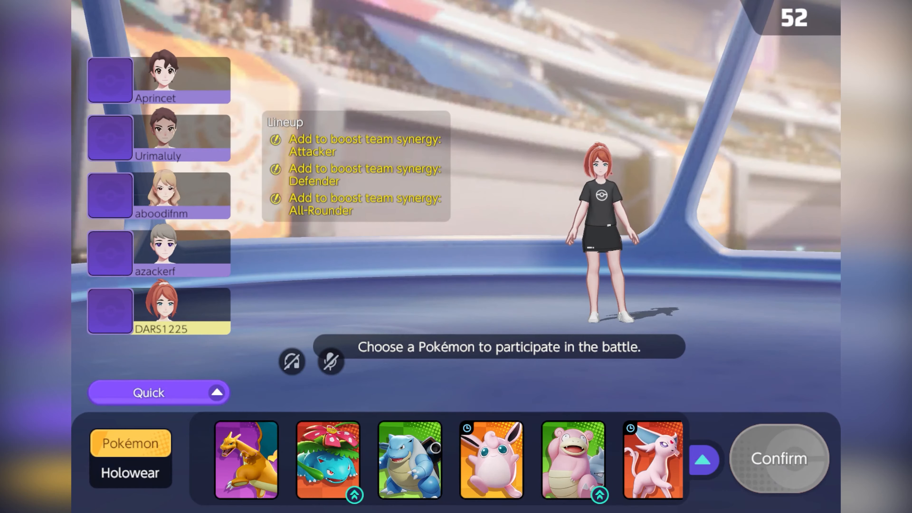
click(246, 459)
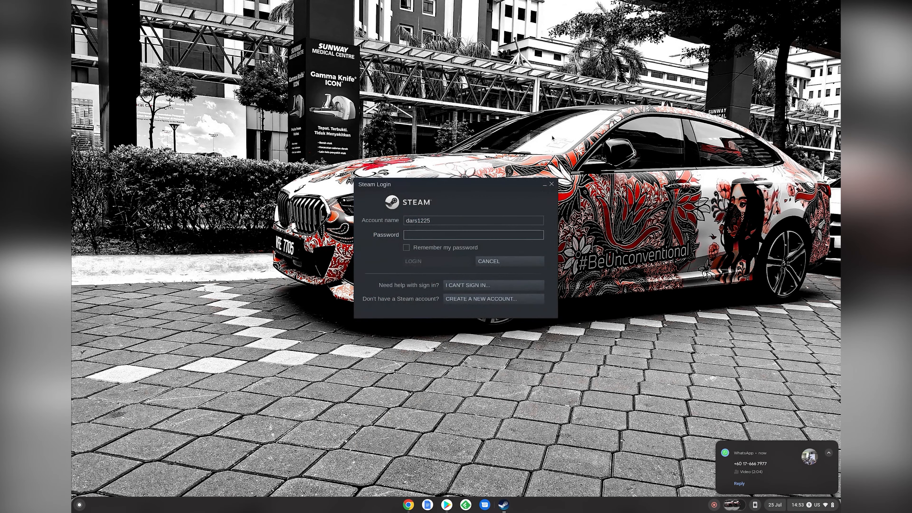
Sign in to Steam, finish the This War of Mine install dialog and open the Community menu
click(412, 261)
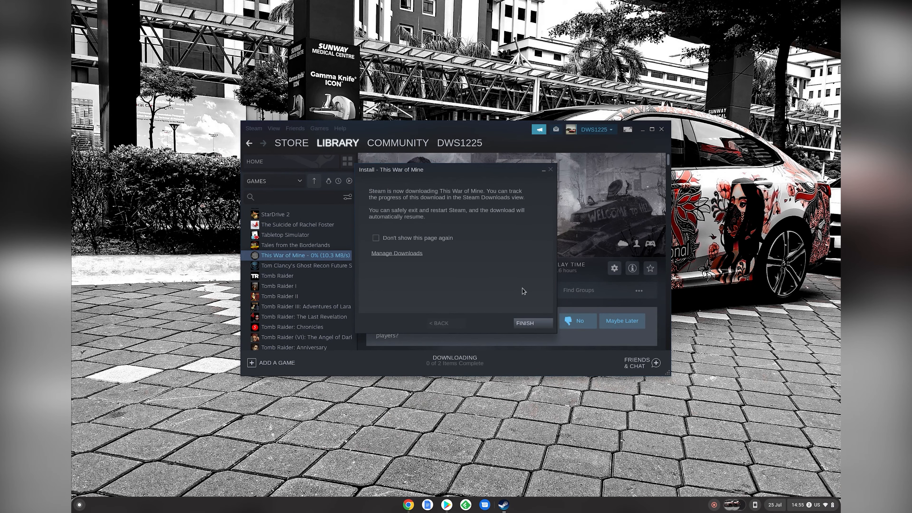
click(532, 323)
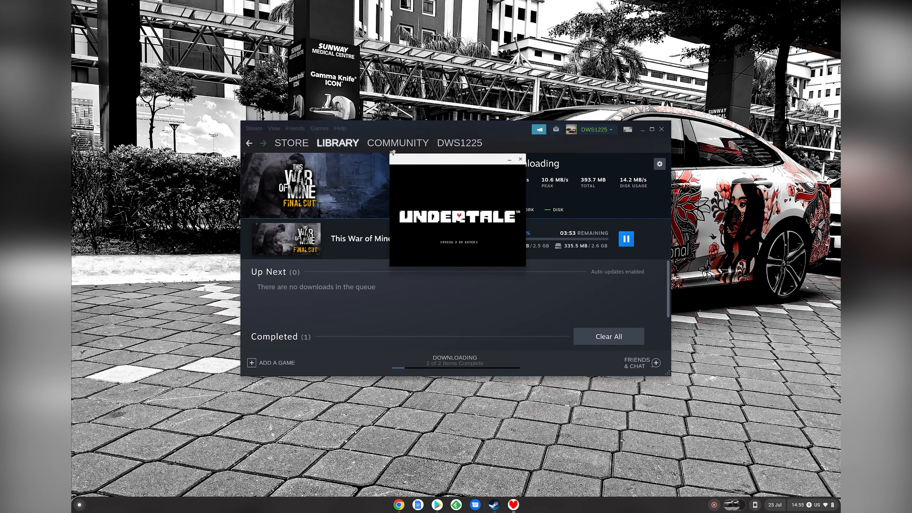
click(397, 143)
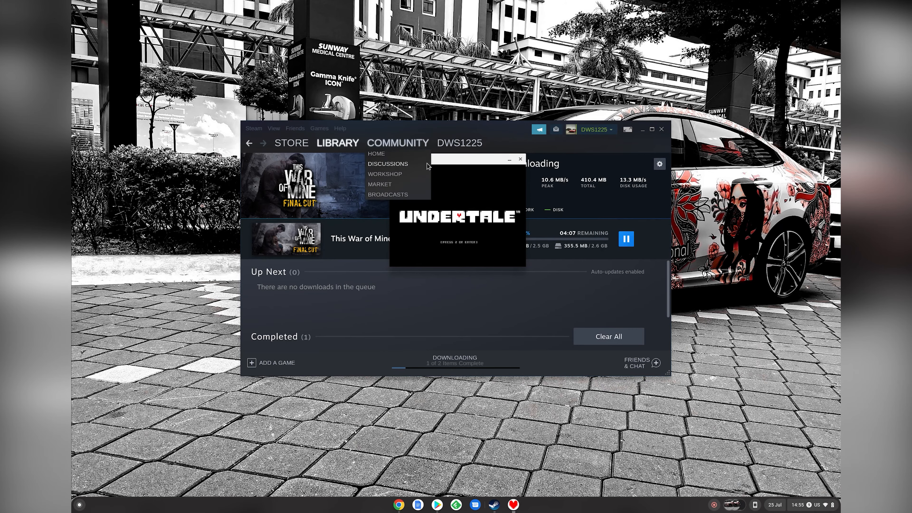